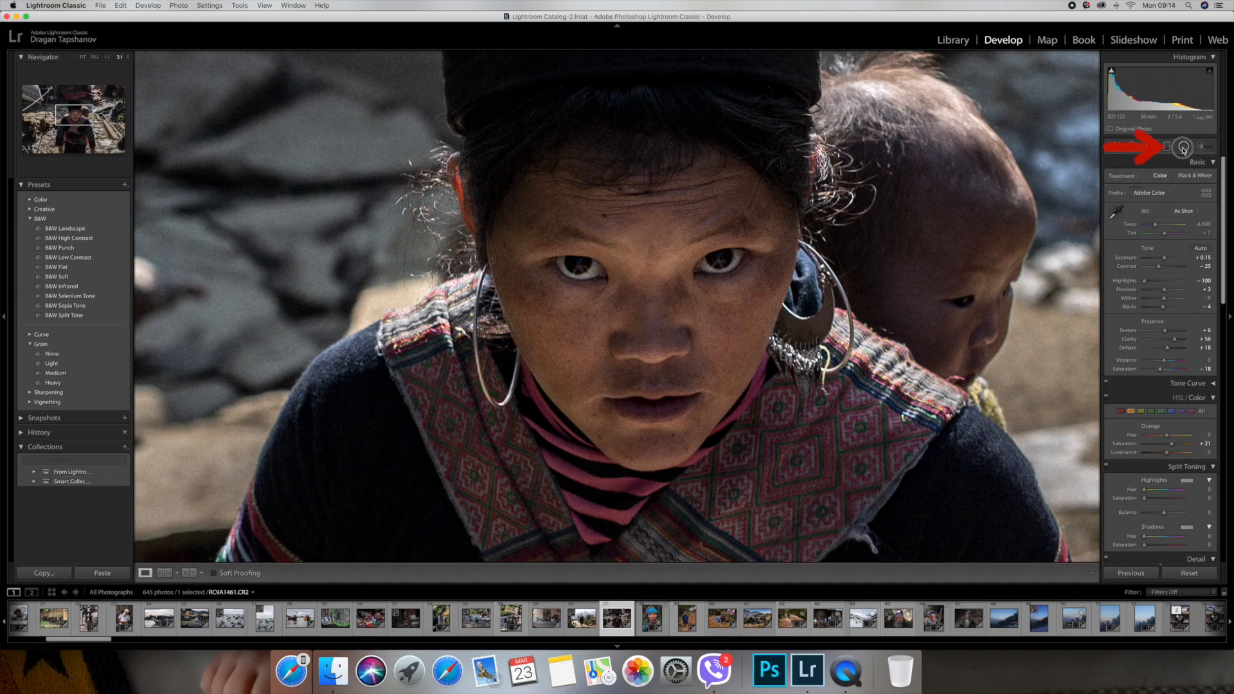
Add a radial filter over the right-hand eye with exposure raised to 0.30.
{"action": "left_click", "coordinate": [1182, 148]}
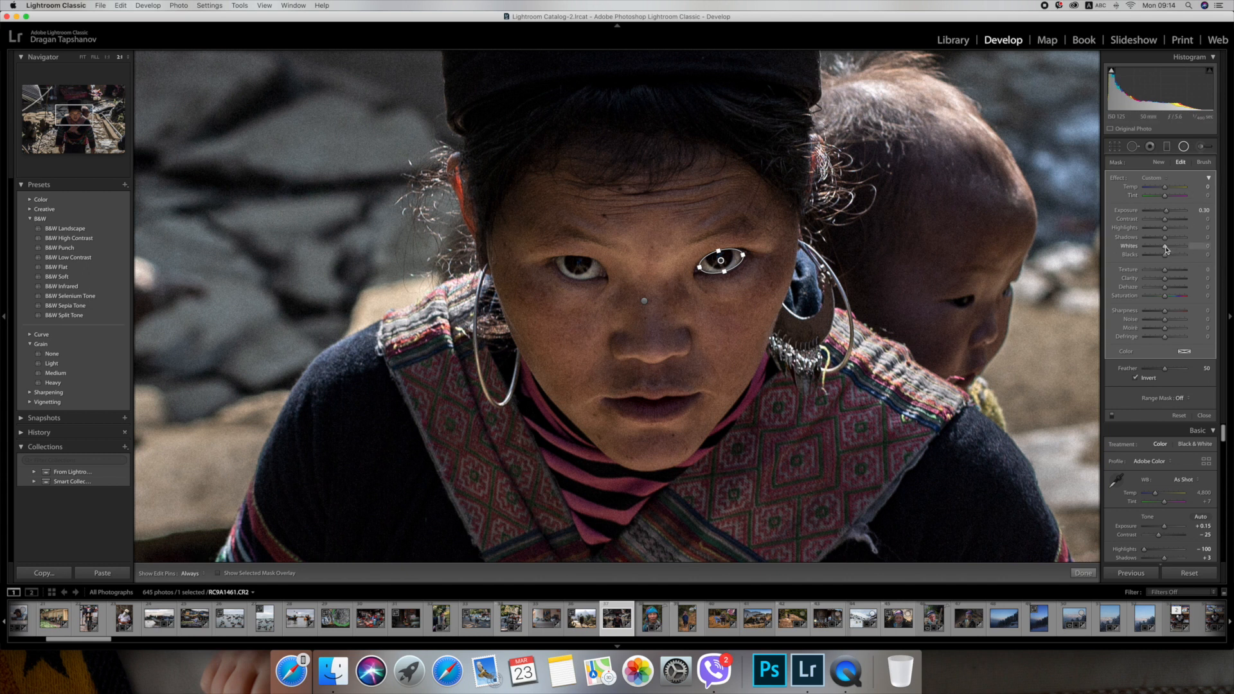
Push the eye filter's whites to 100 and duplicate it for the other eye.
{"action": "left_click_drag", "start_coordinate": [1166, 255], "coordinate": [1196, 254]}
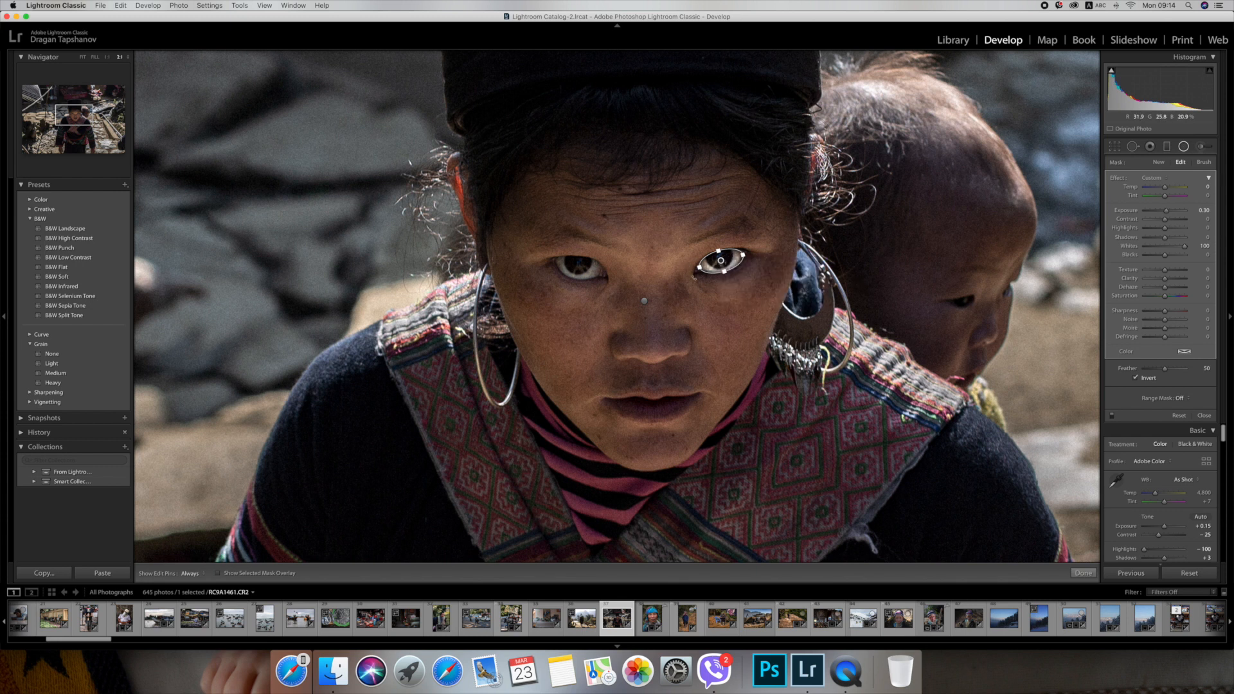
{"action": "right_click", "coordinate": [722, 262]}
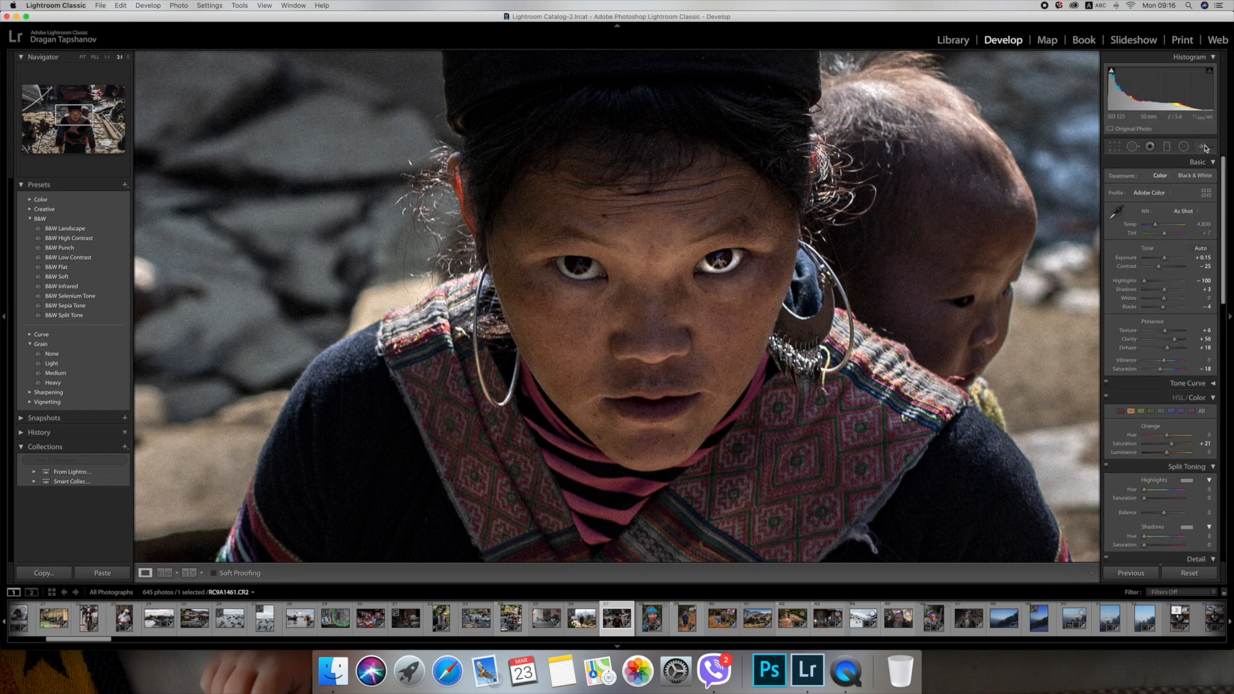
Paint a brush adjustment with blacks at −15 over the eyelids and irises.
{"action": "left_click", "coordinate": [1203, 146]}
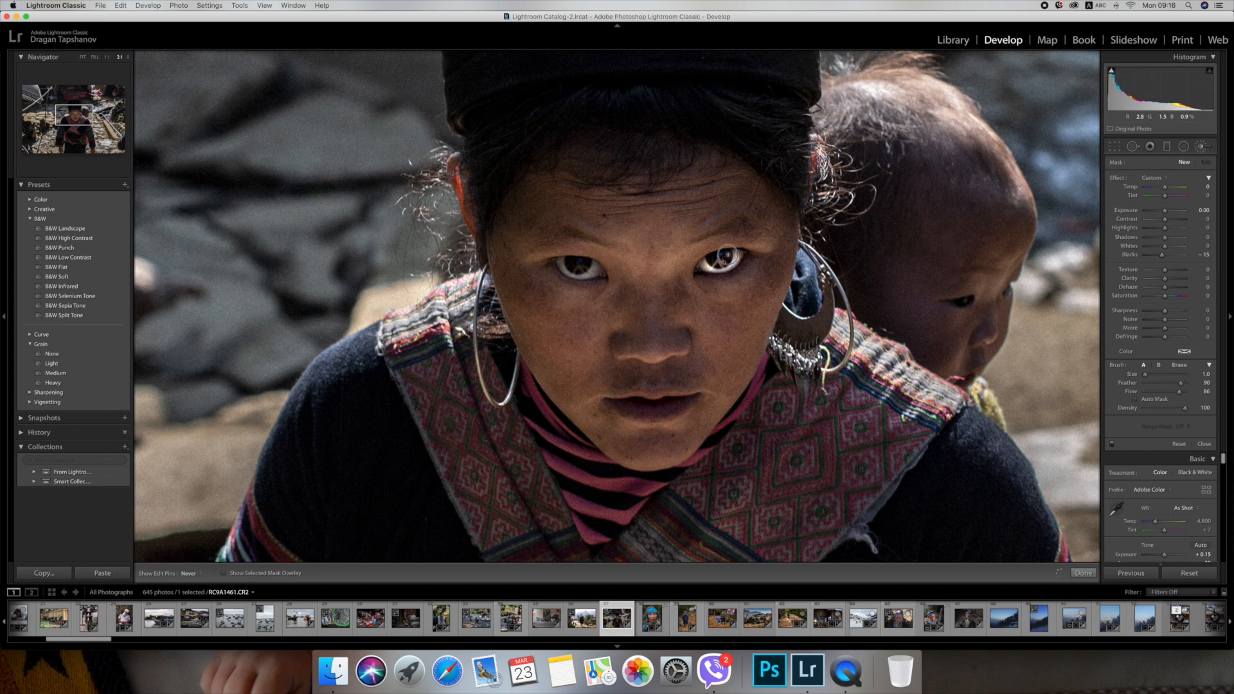
{"action": "left_click", "coordinate": [722, 258]}
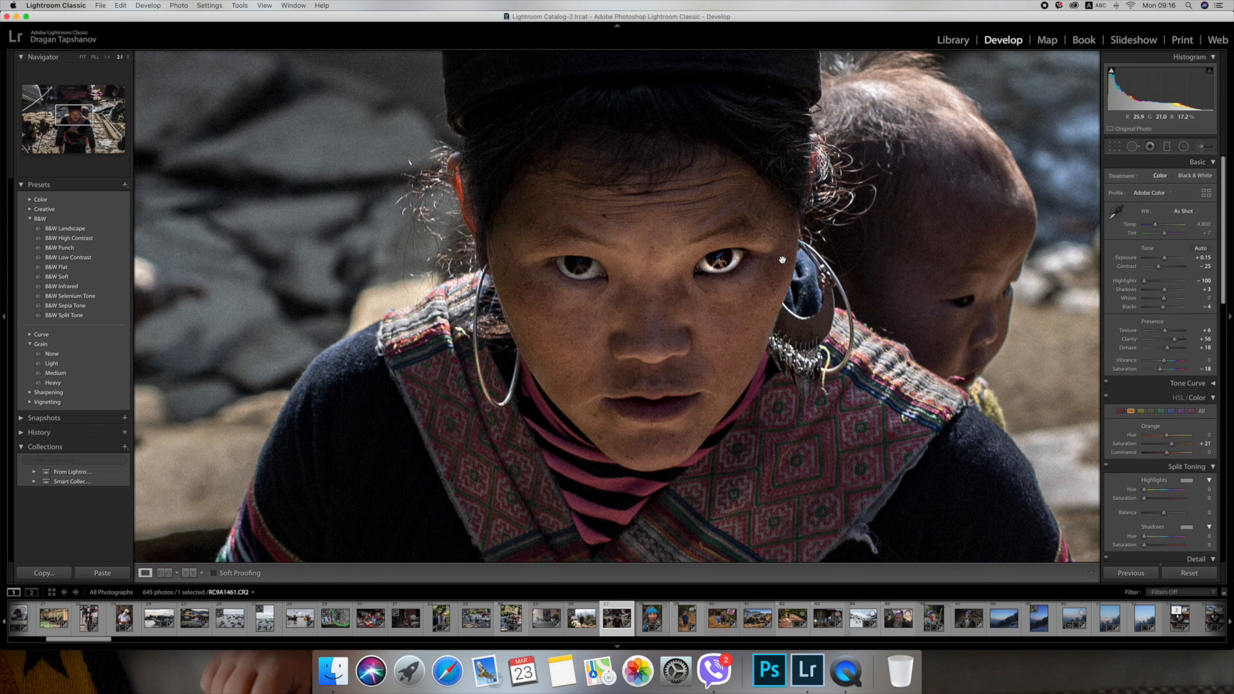
{"action": "mouse_move", "coordinate": [143, 112]}
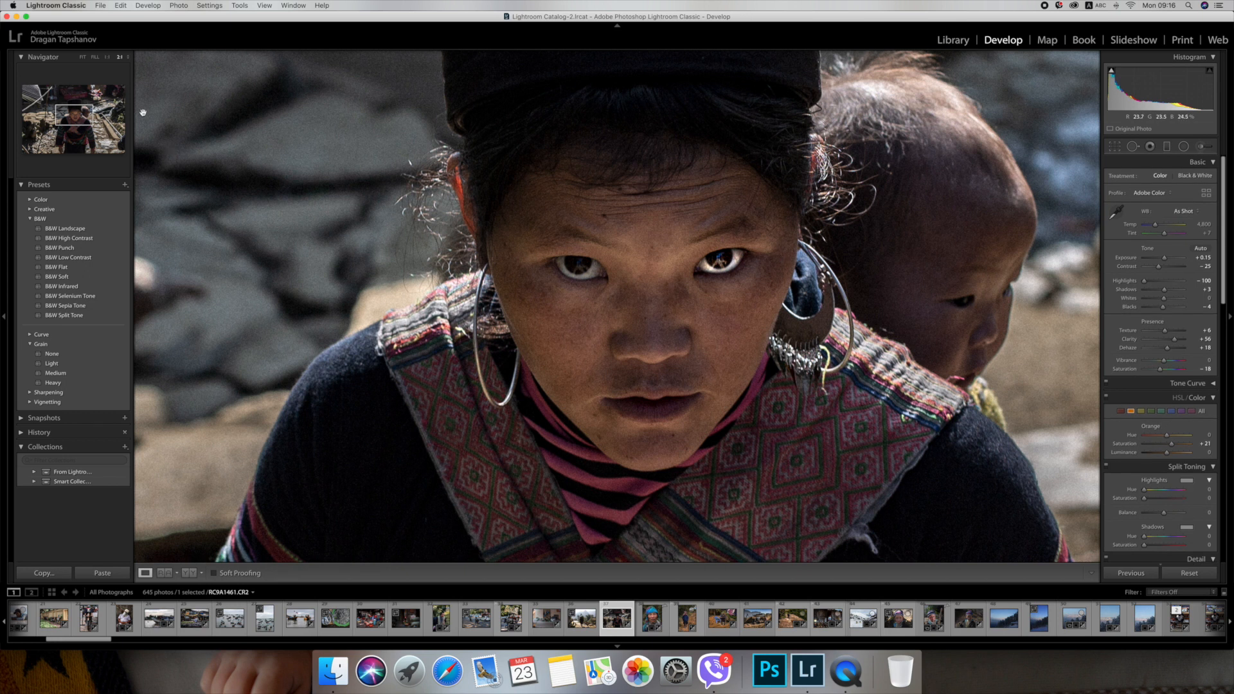